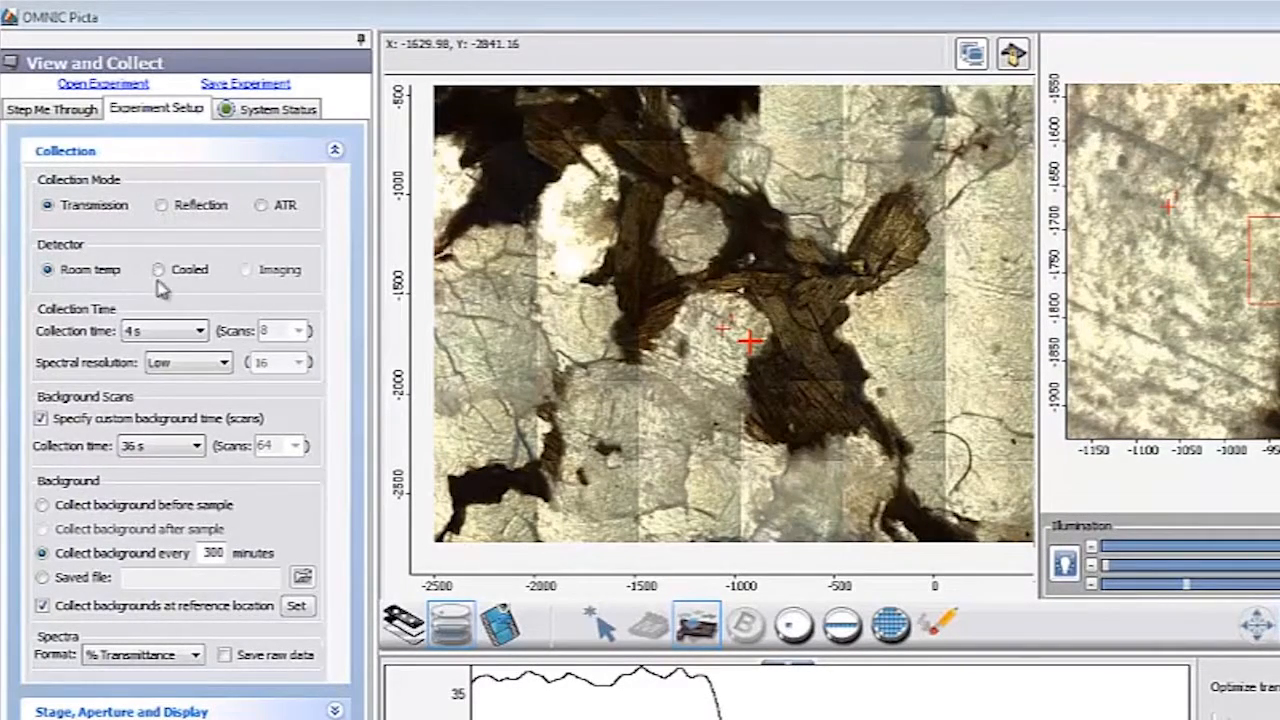
# Select the Cooled detector under Collection in place of room temperature.
pyautogui.click(158, 270)
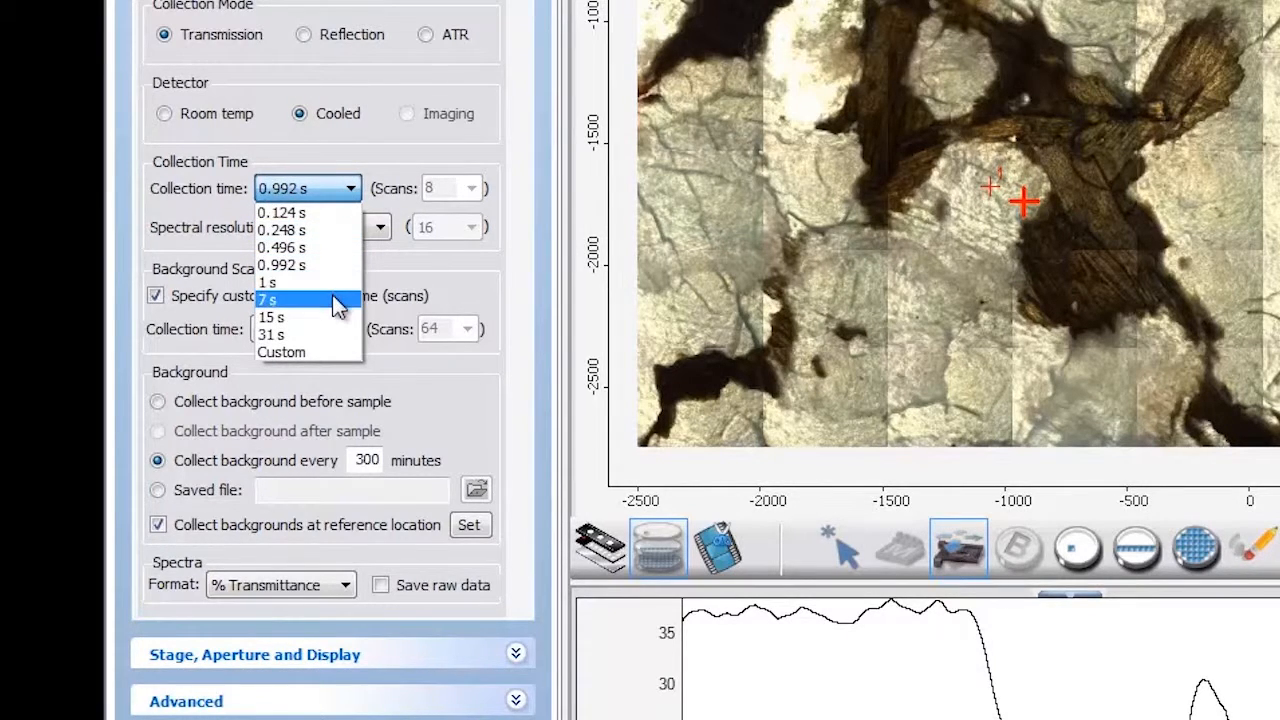
# Choose a 7 s collection time and Normal spectral resolution.
pyautogui.click(268, 300)
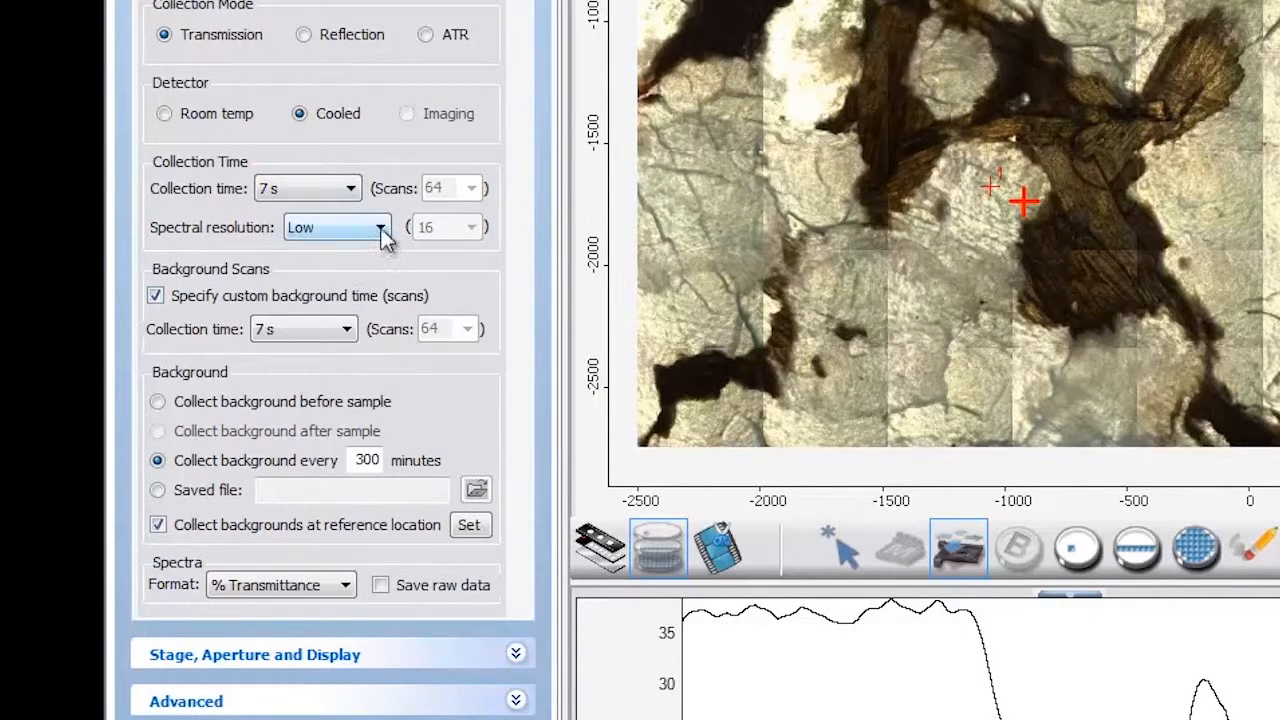
pyautogui.click(378, 228)
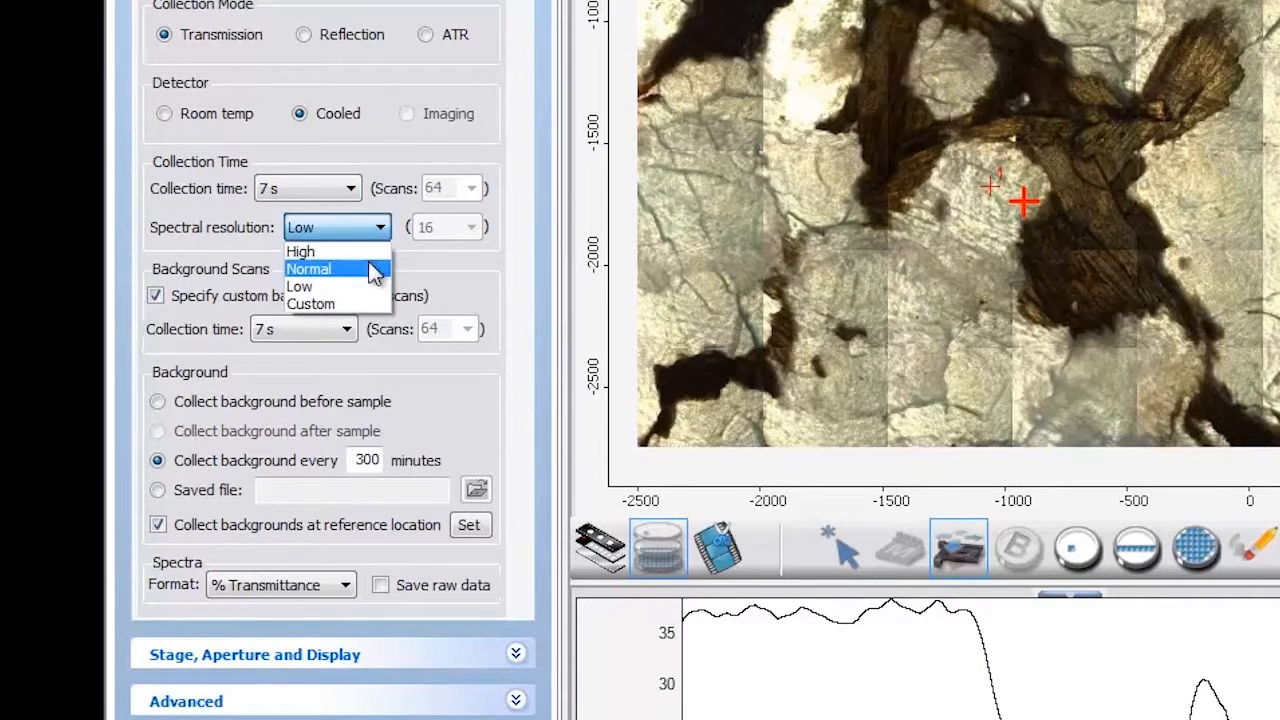
pyautogui.click(308, 268)
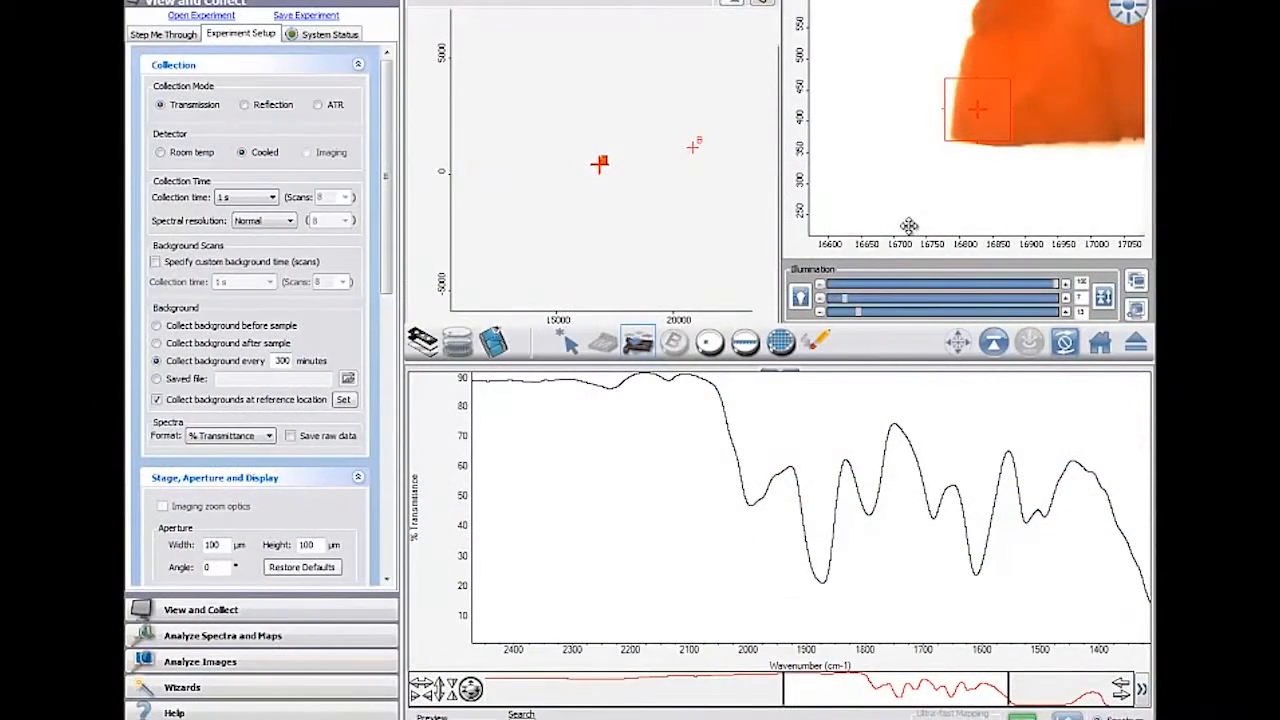
pyautogui.moveTo(520, 288)
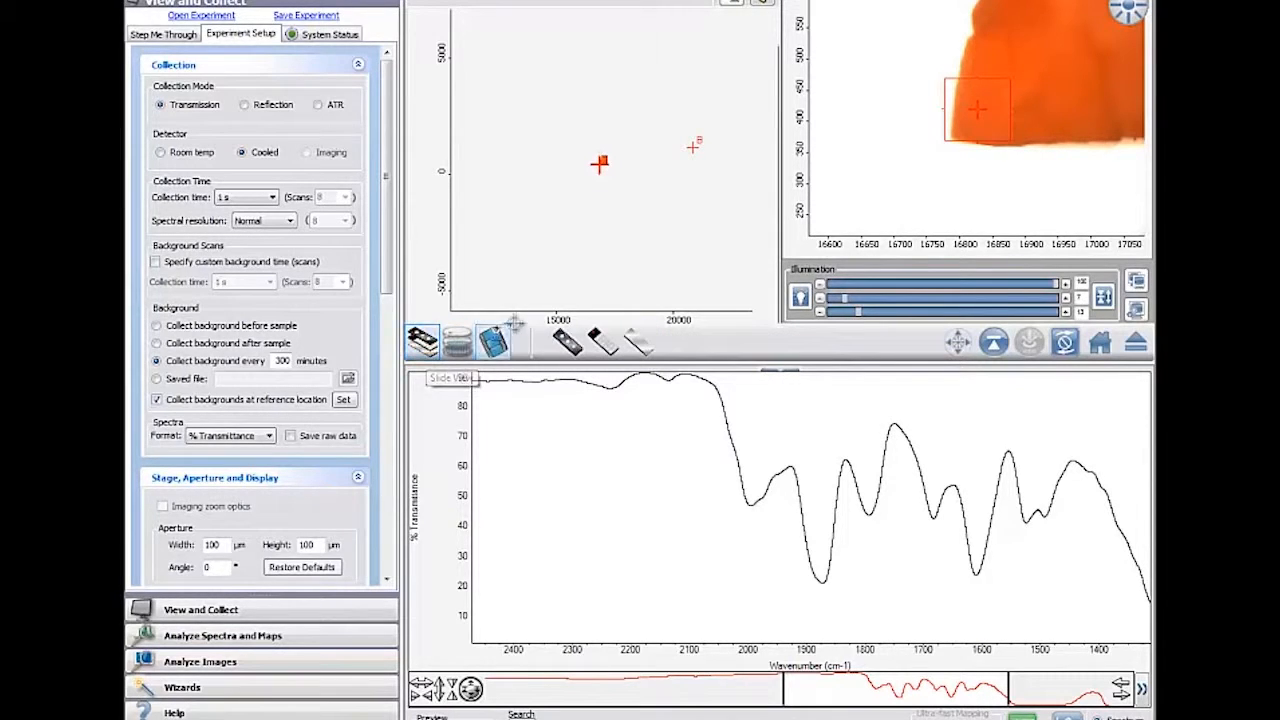
# Activate the mosaic region selection tool from the video toolbar.
pyautogui.click(492, 340)
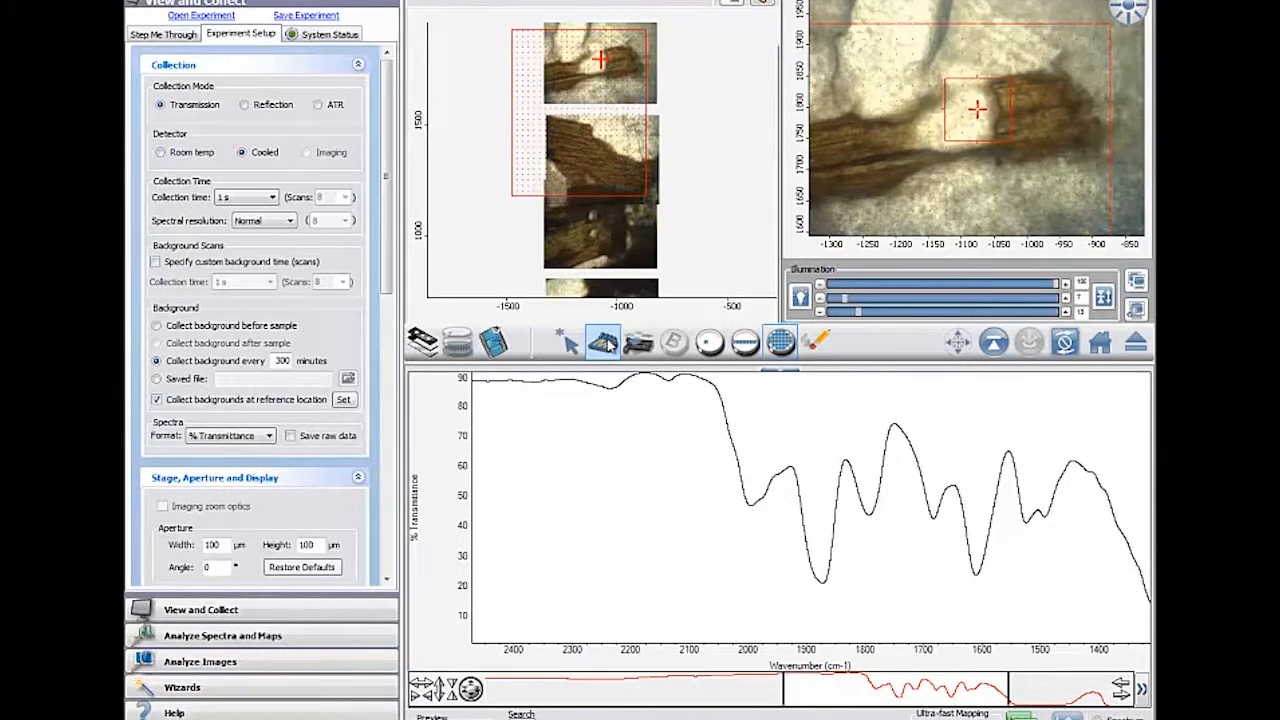
# Begin the Capture Mosaic run over the outlined sample area.
pyautogui.click(602, 340)
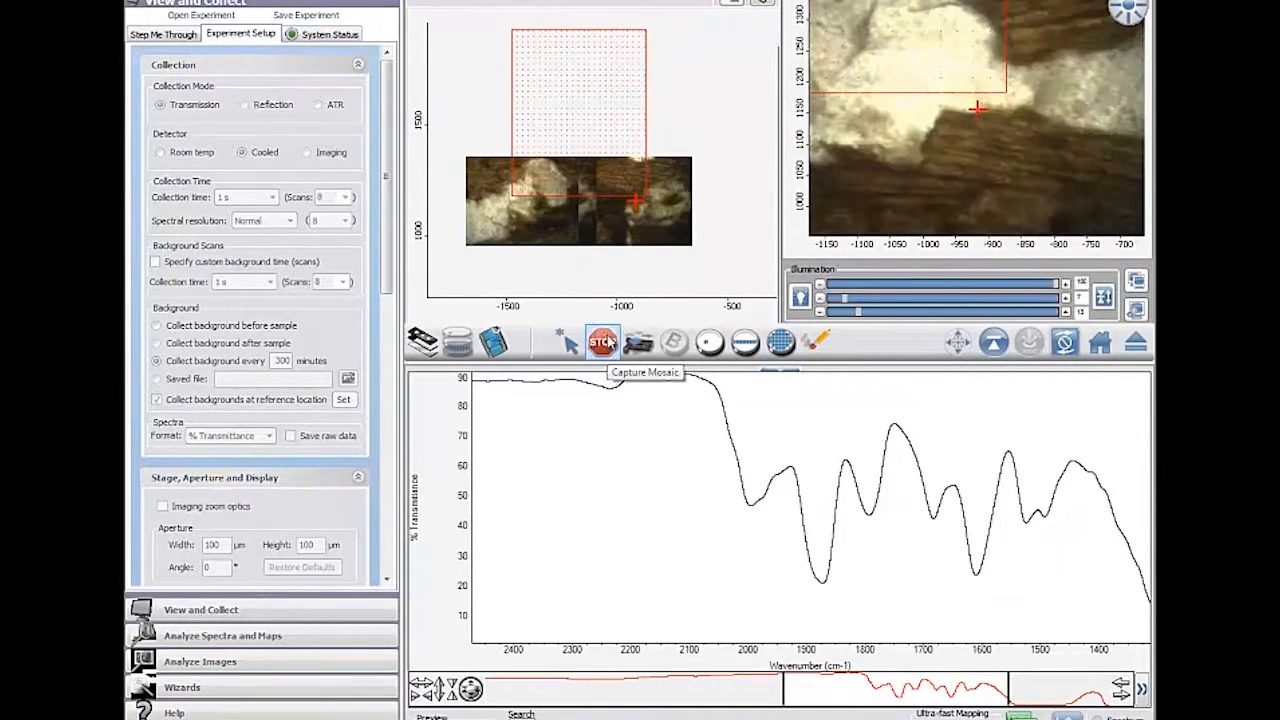